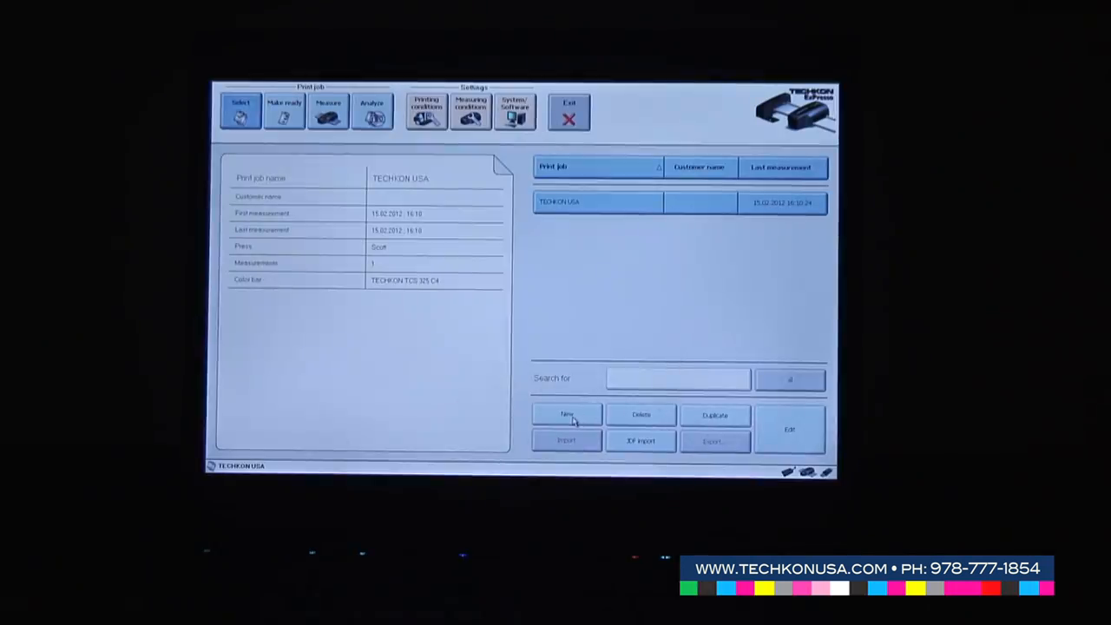
# Create a new print job and name it 'Test' via the on-screen keyboard
pyautogui.click(567, 415)
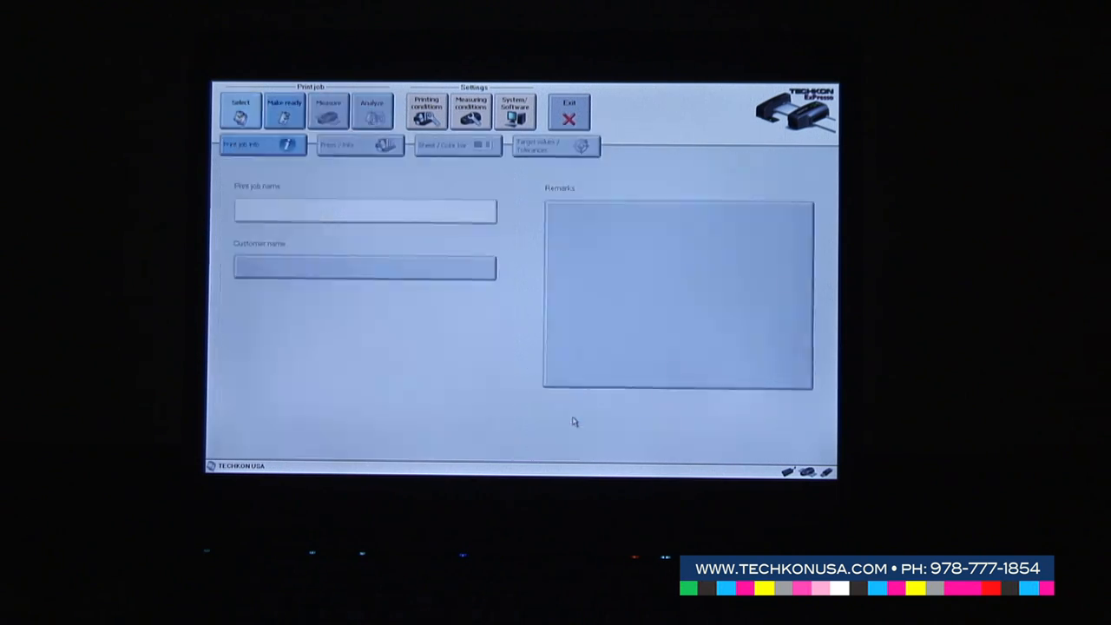
pyautogui.click(365, 210)
pyautogui.write('Test')
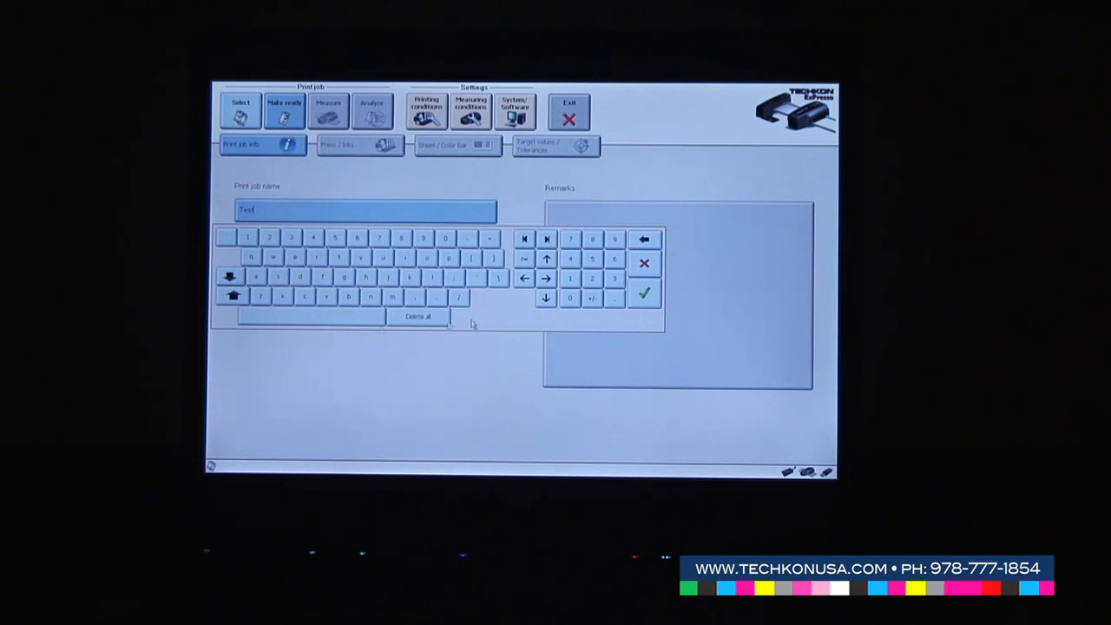
pyautogui.click(645, 292)
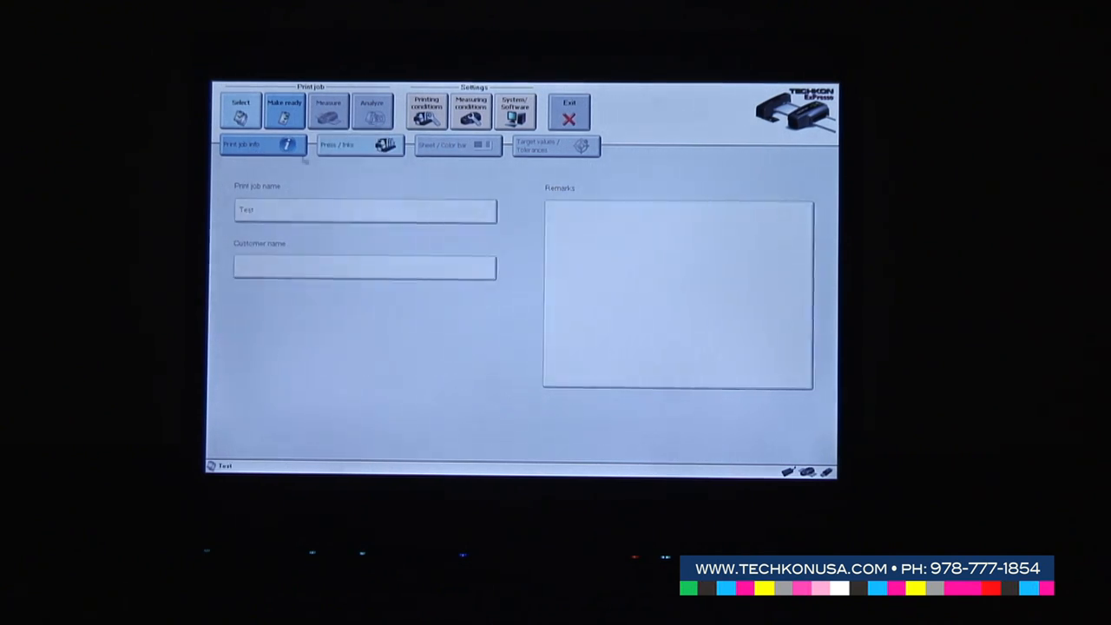
# Assign yellow, magenta, cyan and black inks to the press units, then move to the Sheet/Color bar page
pyautogui.click(348, 146)
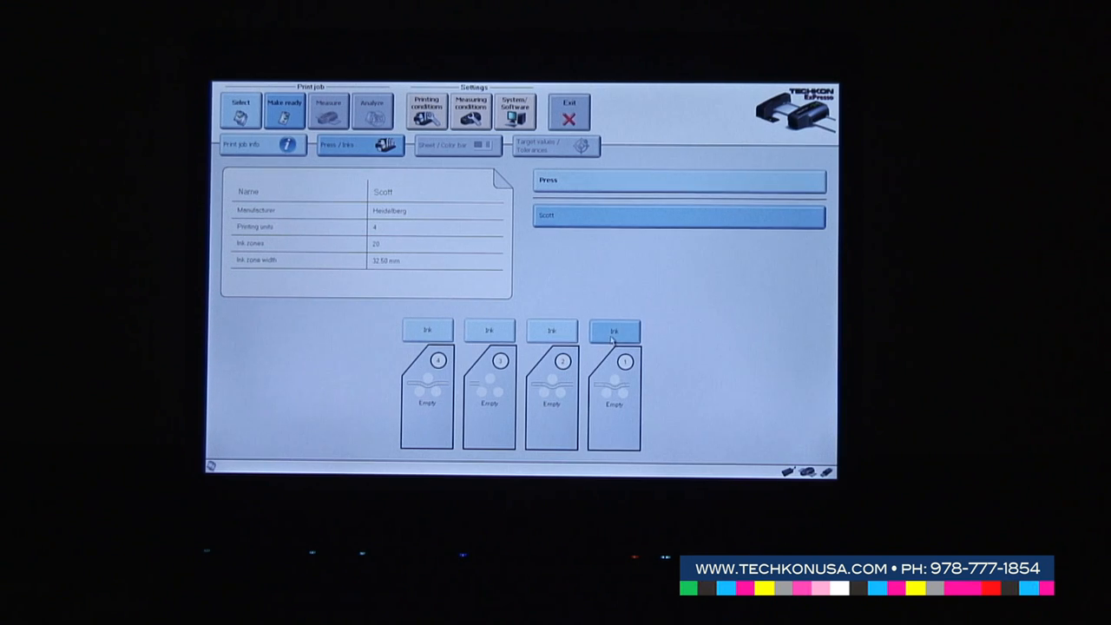
pyautogui.click(614, 330)
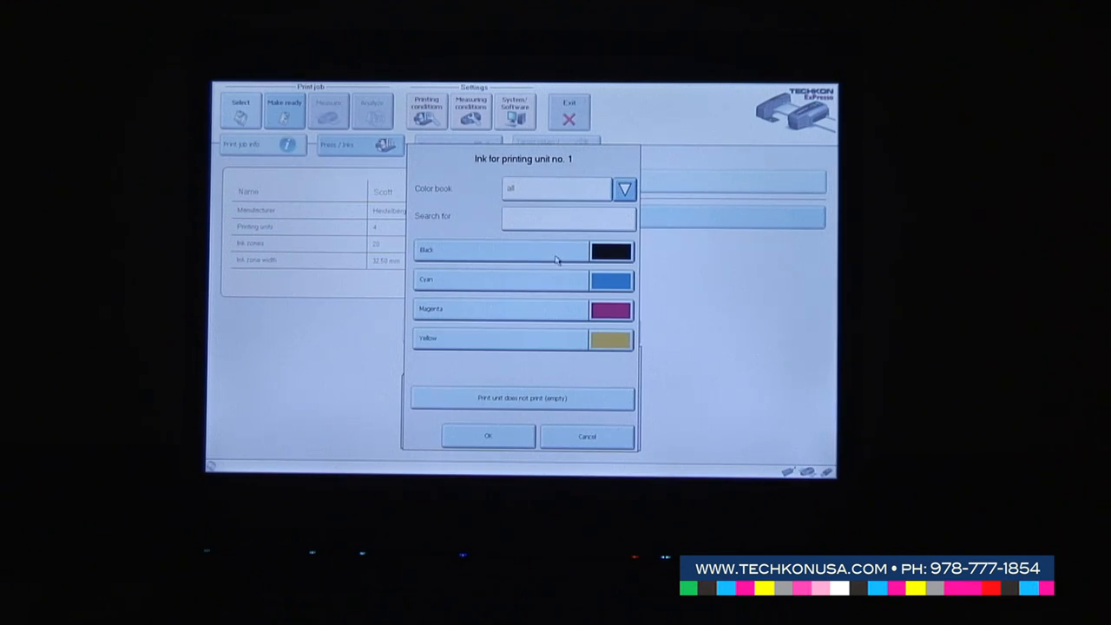
pyautogui.click(486, 437)
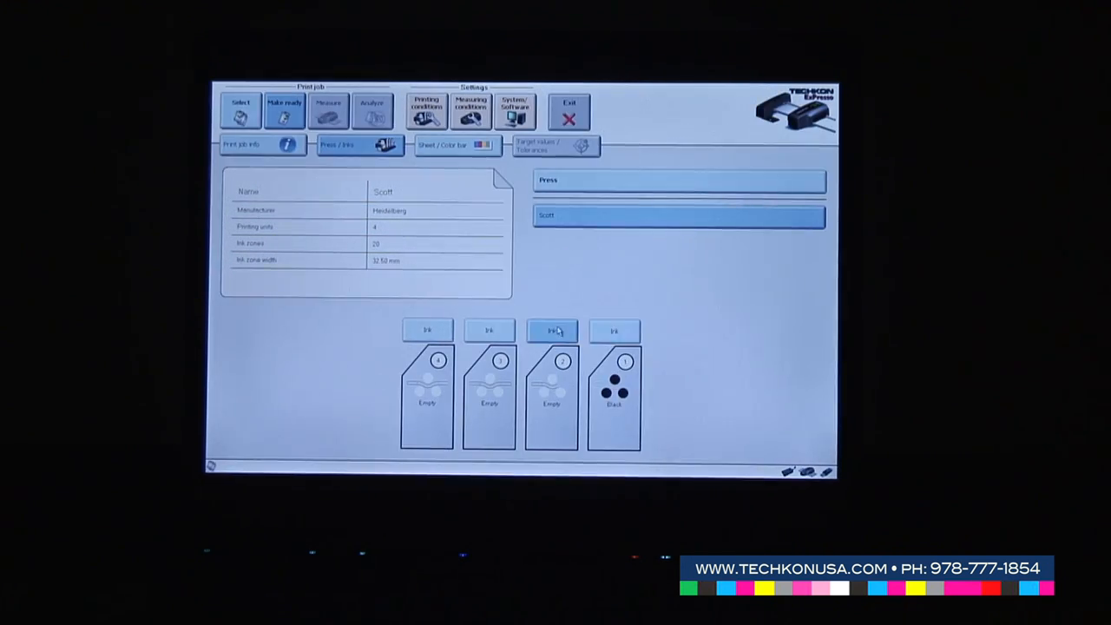
pyautogui.click(552, 330)
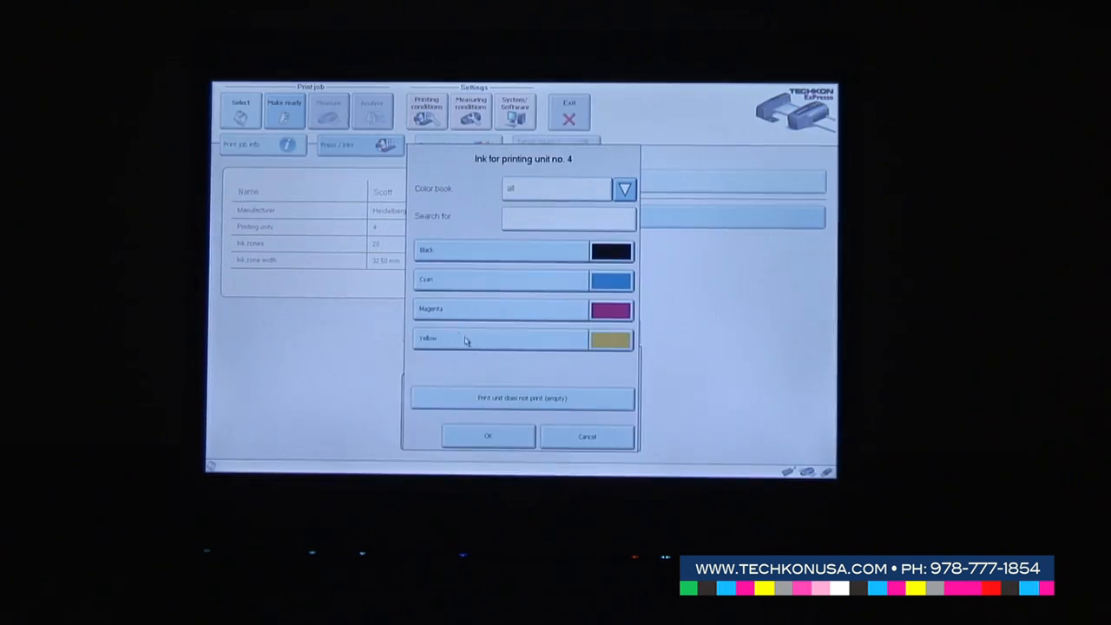
pyautogui.click(489, 436)
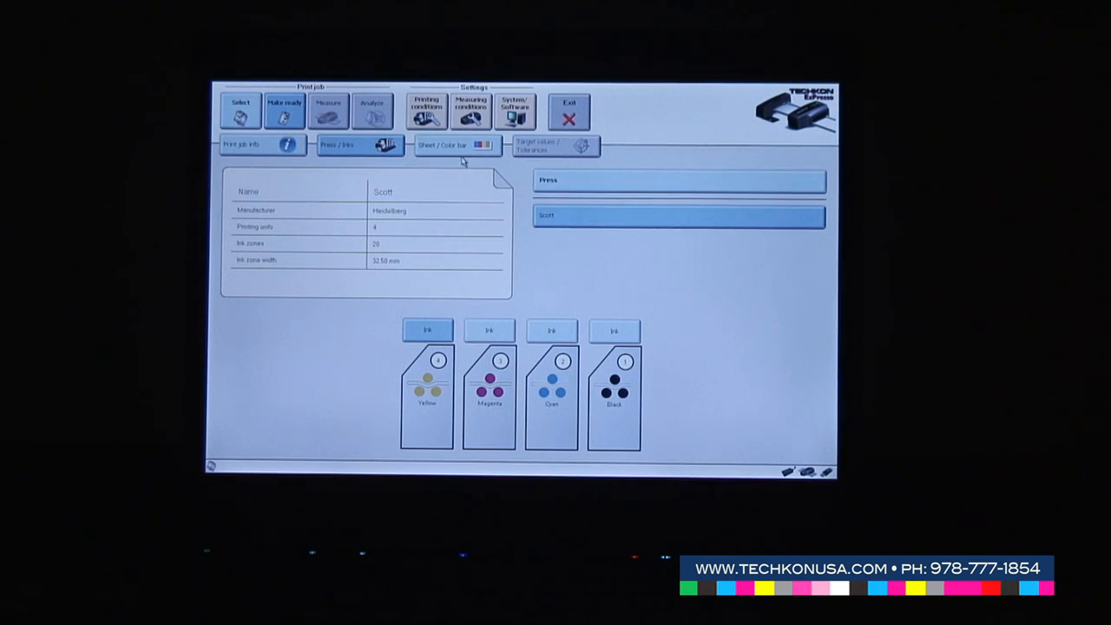
pyautogui.moveTo(460, 150)
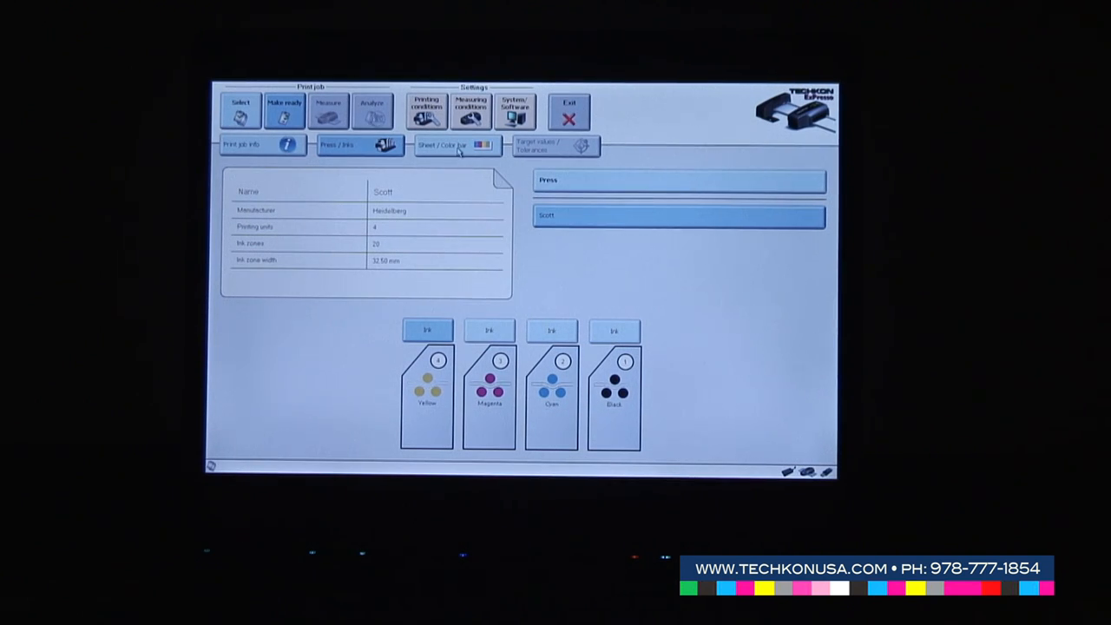
pyautogui.click(445, 146)
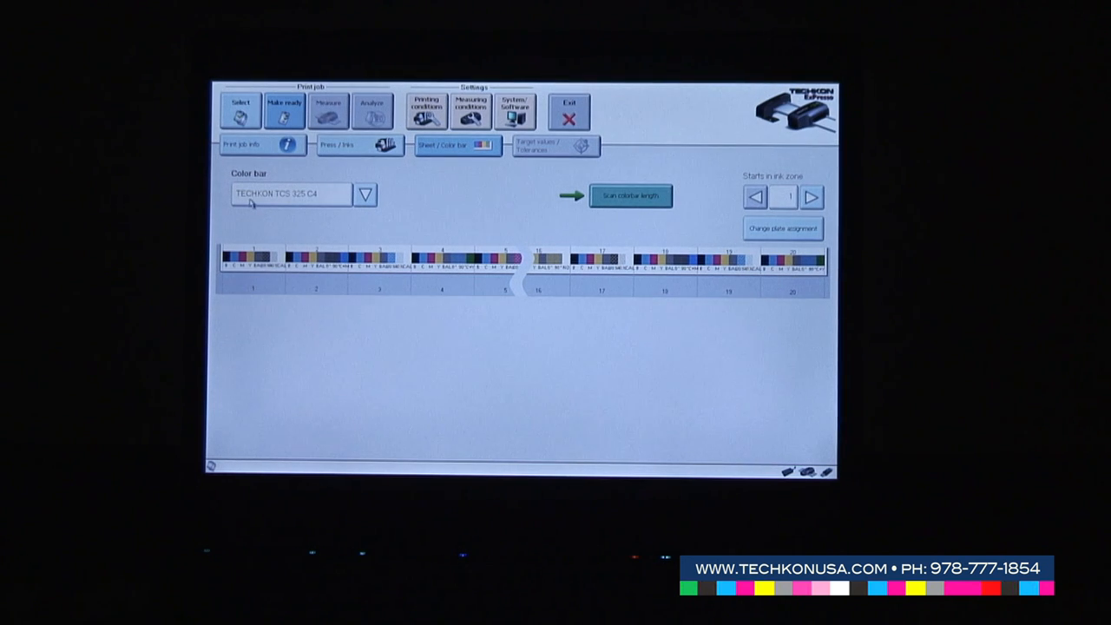